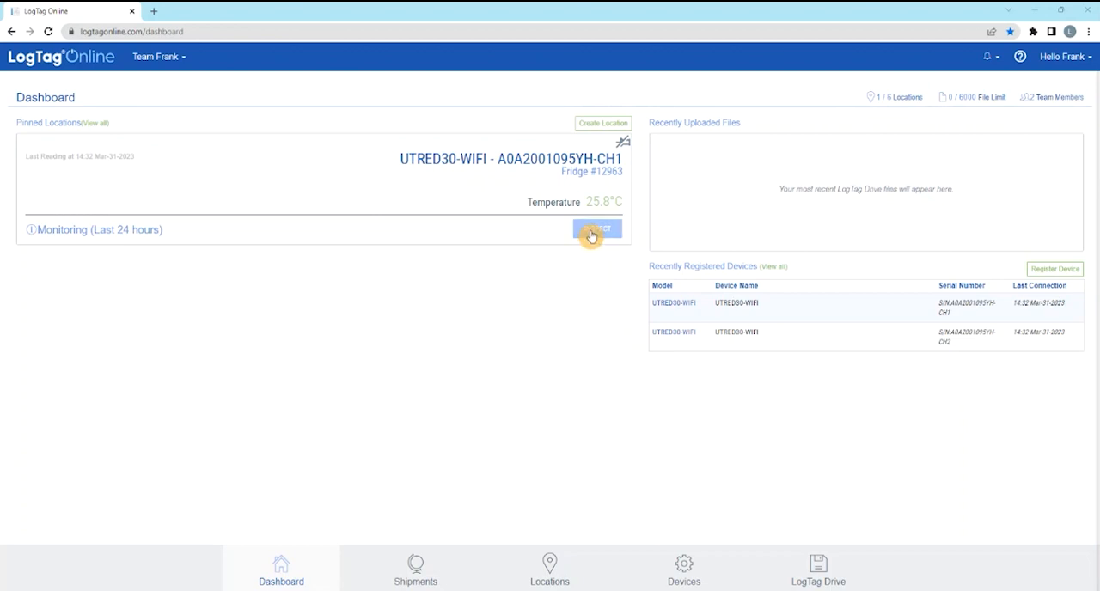
{"action": "mouse_move", "coordinate": [546, 575]}
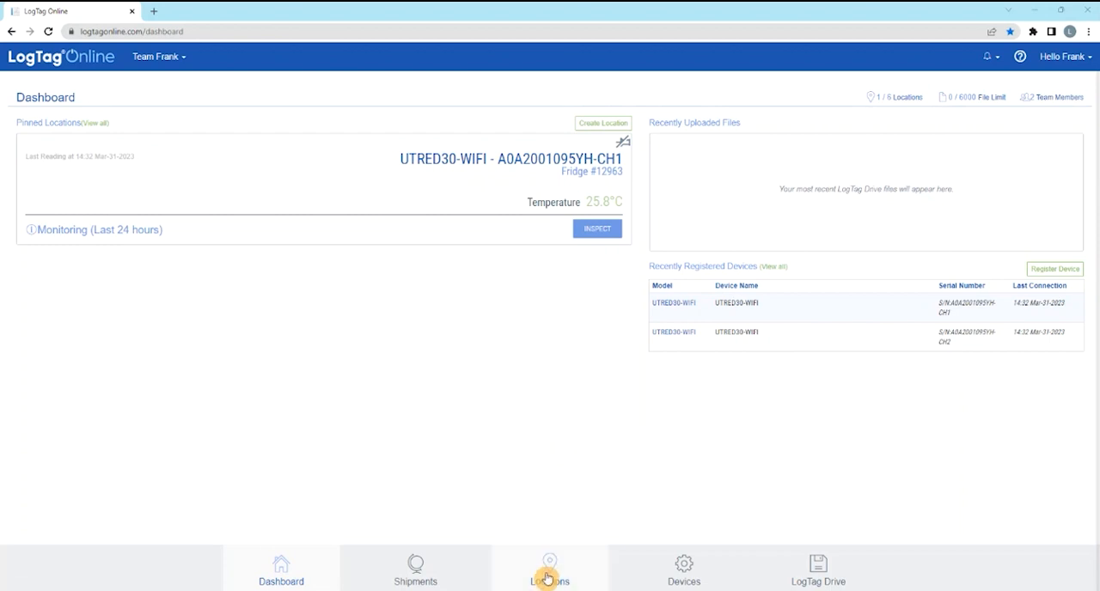
Show the Team Frank Locations page listing the UTRED30-WIFI fridge at 25.8°C.
{"action": "left_click", "coordinate": [548, 569]}
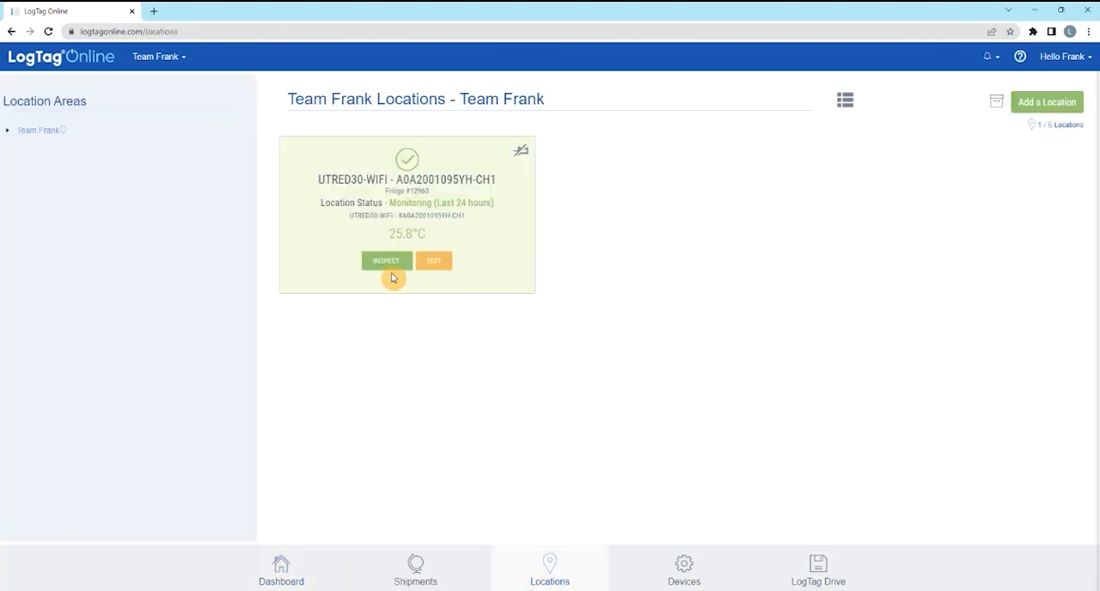
Inspect the fridge location to bring up its Day Summary calendar for April 2023.
{"action": "left_click", "coordinate": [385, 261]}
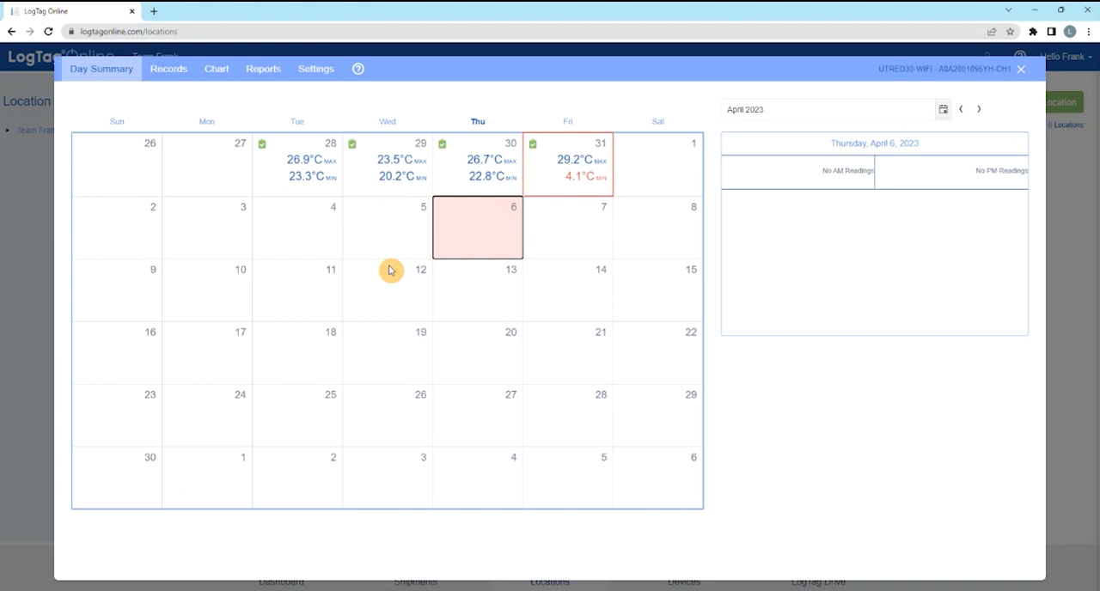
{"action": "mouse_move", "coordinate": [903, 164]}
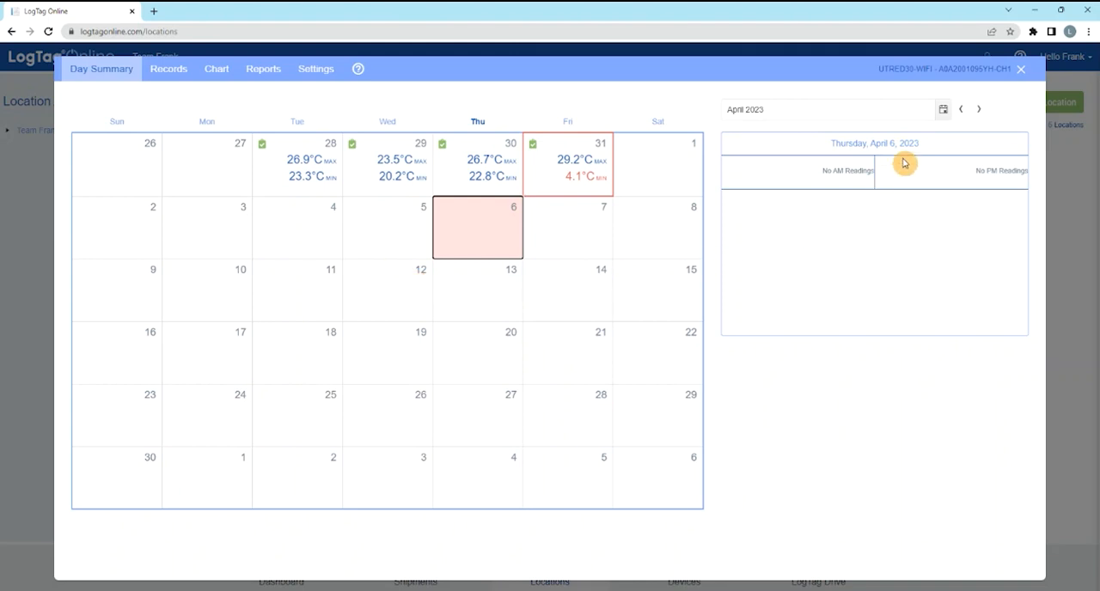
{"action": "left_click", "coordinate": [942, 110]}
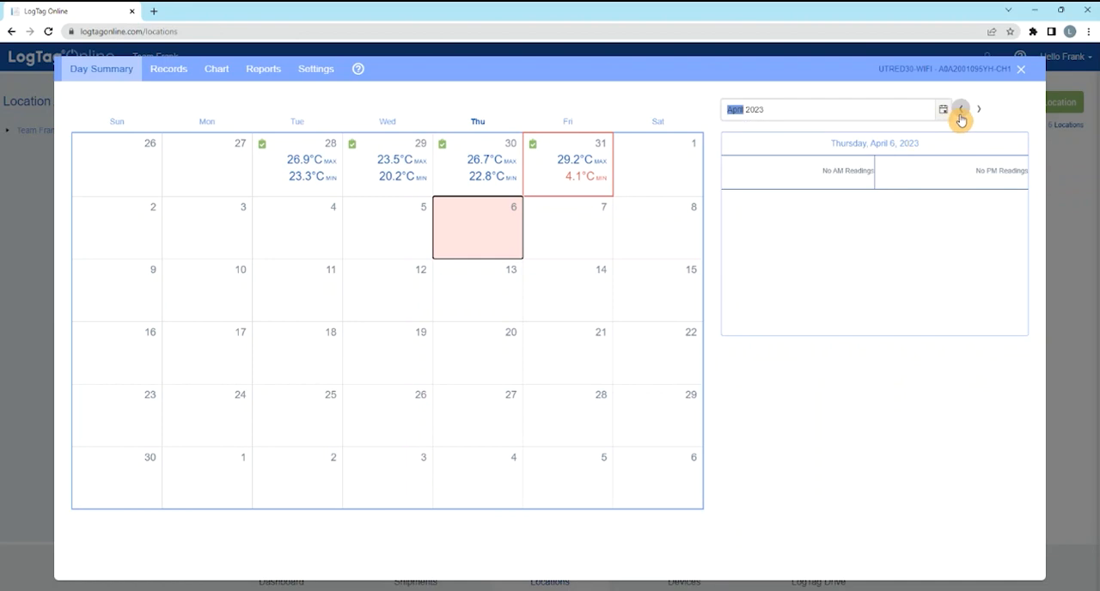
Move the Day Summary calendar back to March 2023 with readings for March 28–31.
{"action": "left_click", "coordinate": [961, 110]}
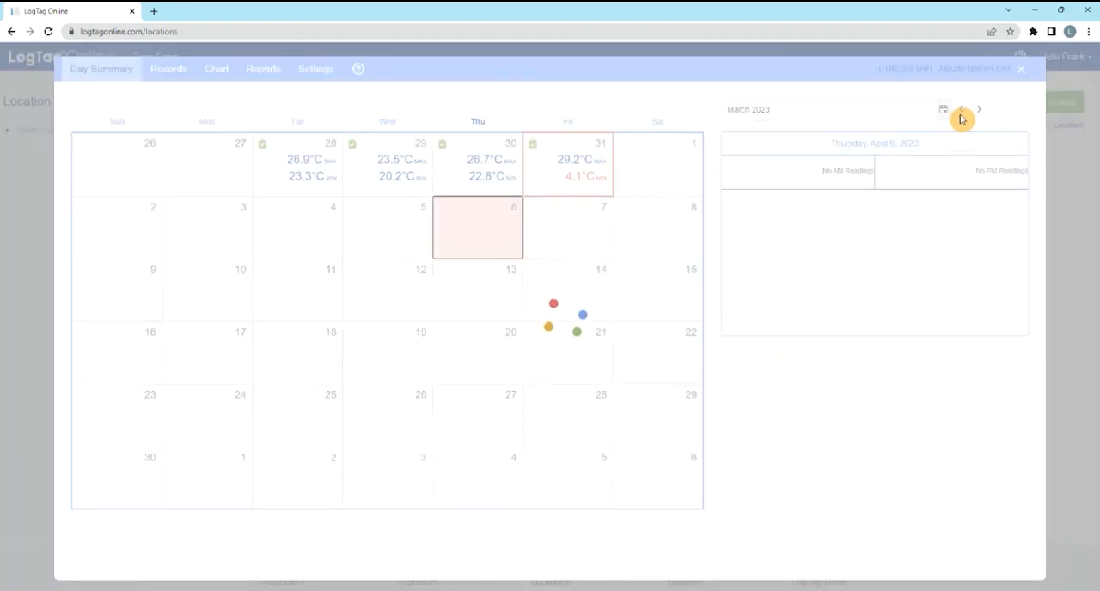
{"action": "left_click", "coordinate": [960, 110]}
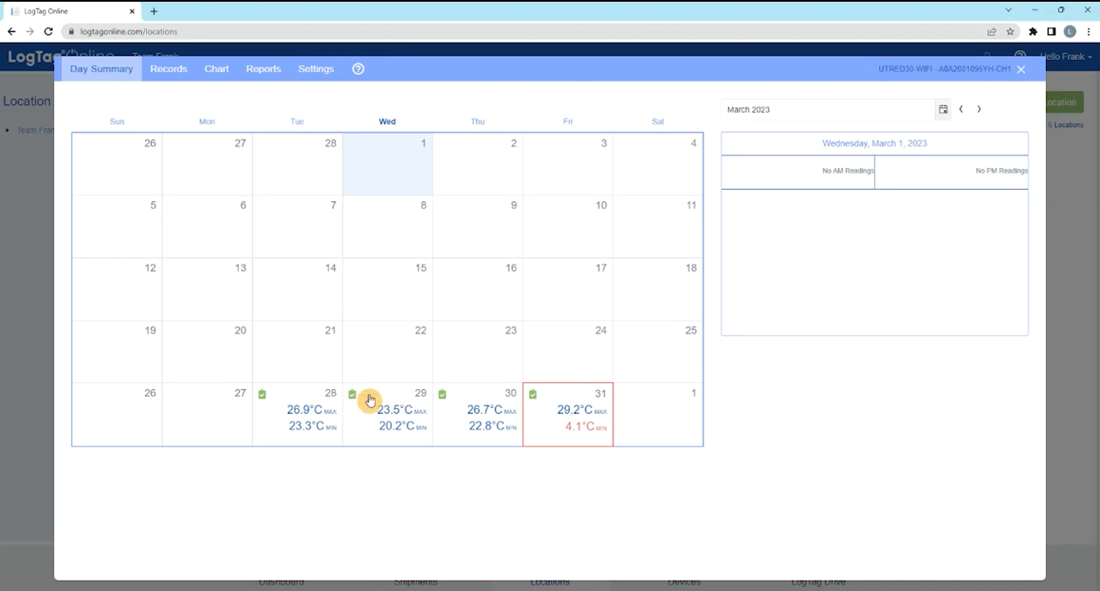
{"action": "mouse_move", "coordinate": [361, 408]}
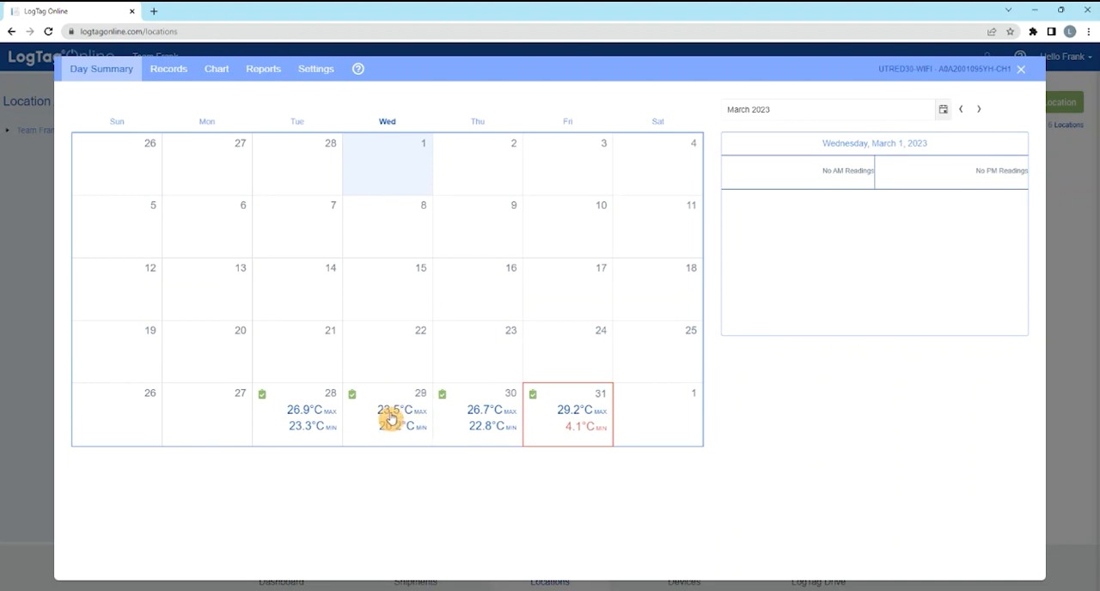
Select March 29 to show 20.3°C AM, 23.0°C PM, min 20.2°C, max 23.5°C.
{"action": "left_click", "coordinate": [392, 415]}
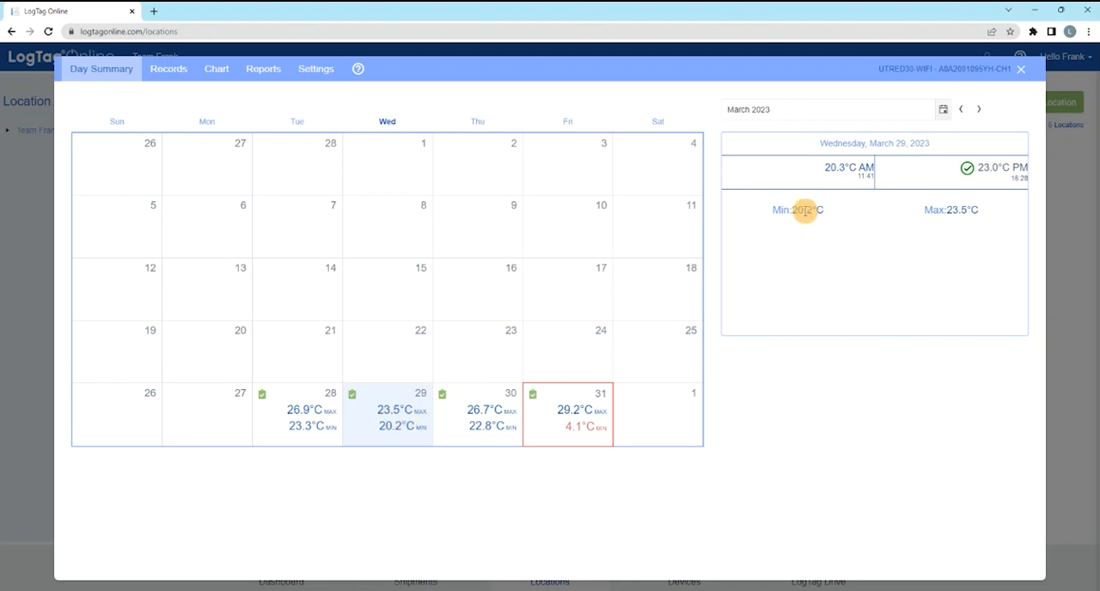
{"action": "mouse_move", "coordinate": [876, 196]}
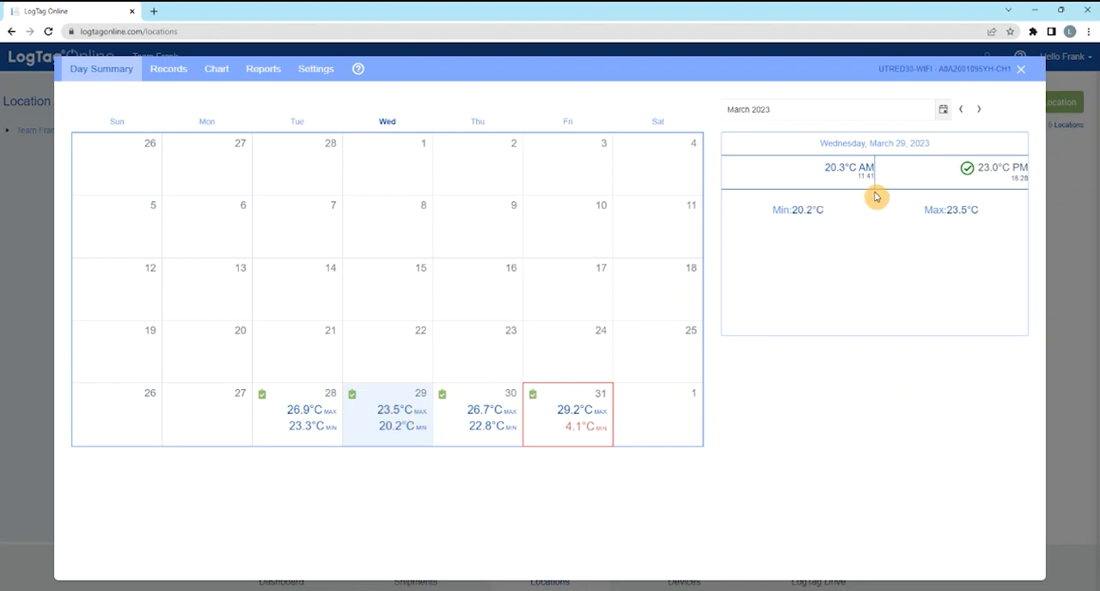
{"action": "mouse_move", "coordinate": [1039, 194]}
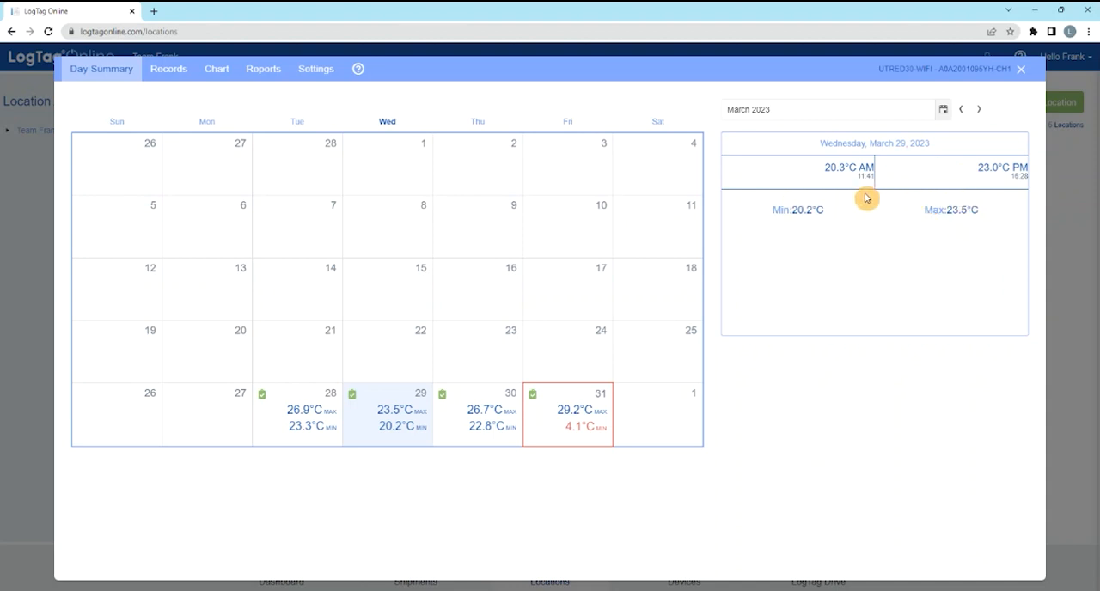
{"action": "mouse_move", "coordinate": [701, 299]}
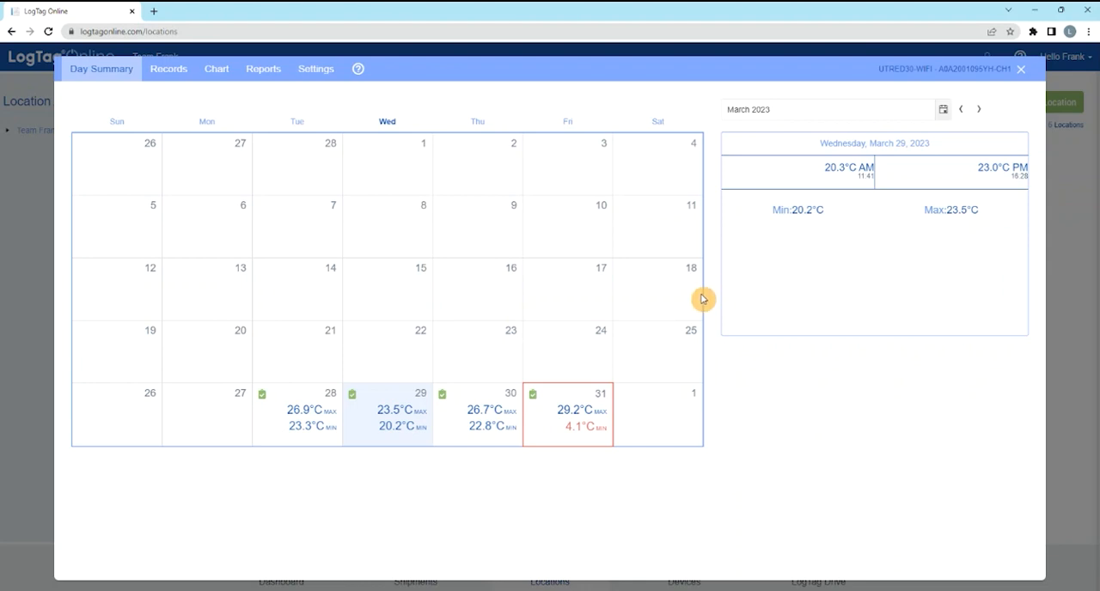
{"action": "mouse_move", "coordinate": [540, 371]}
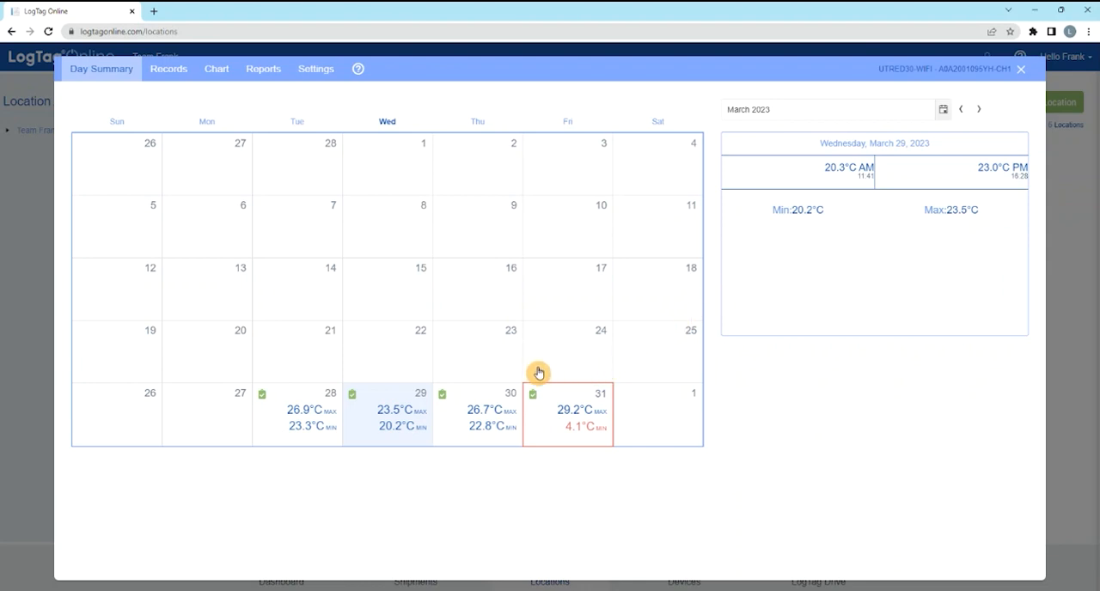
{"action": "mouse_move", "coordinate": [618, 373]}
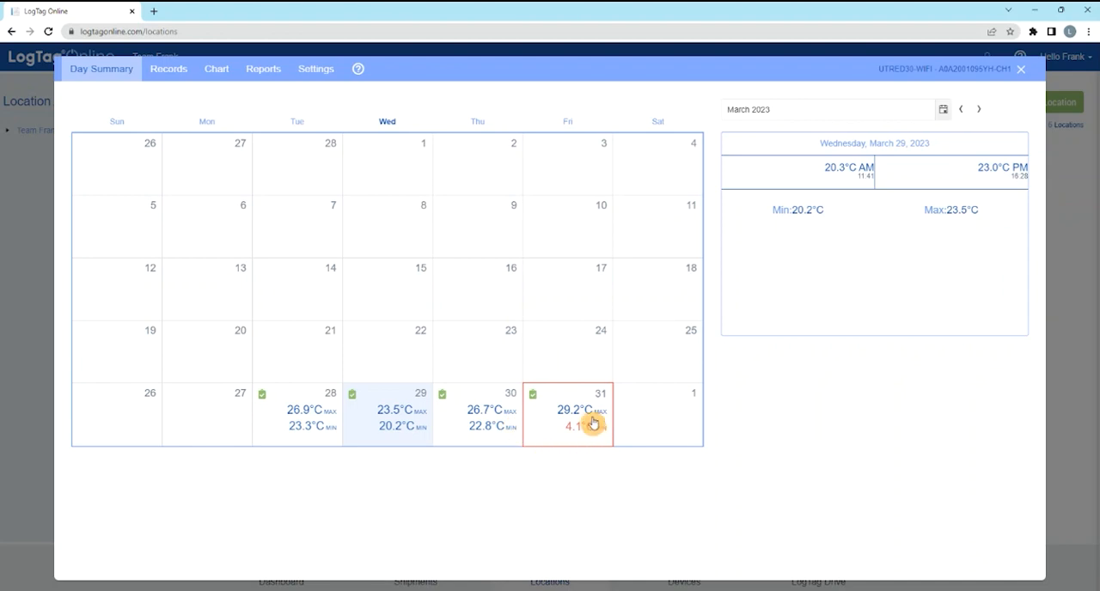
Select alarm day March 31 to show 24.5°C PM, min 4.1°C, max 29.2°C.
{"action": "left_click", "coordinate": [593, 419]}
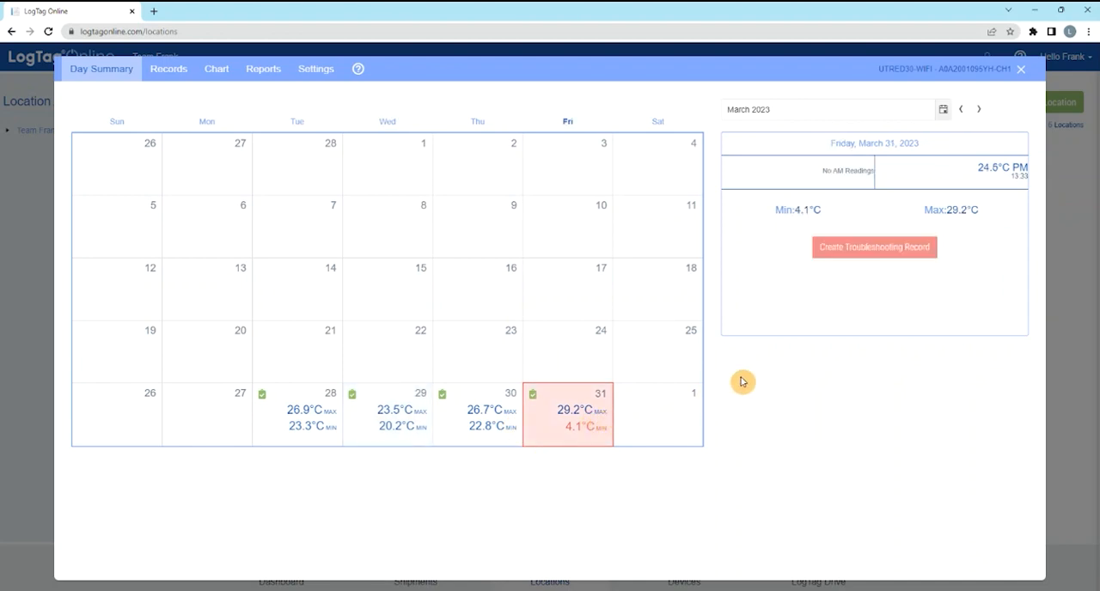